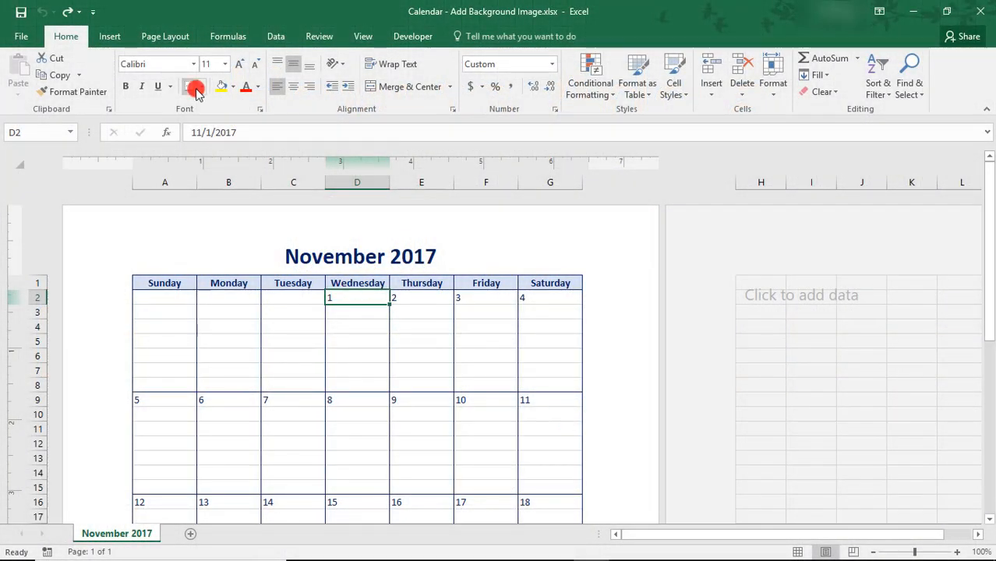
Step: Set the sunflower jpg as the sheet background from the Page Layout commands
click(185, 36)
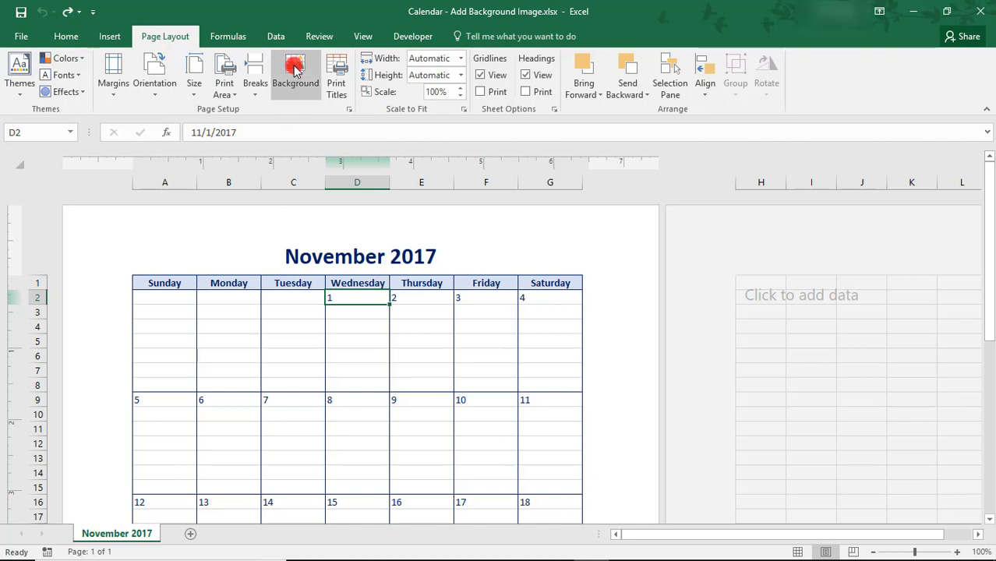
click(295, 71)
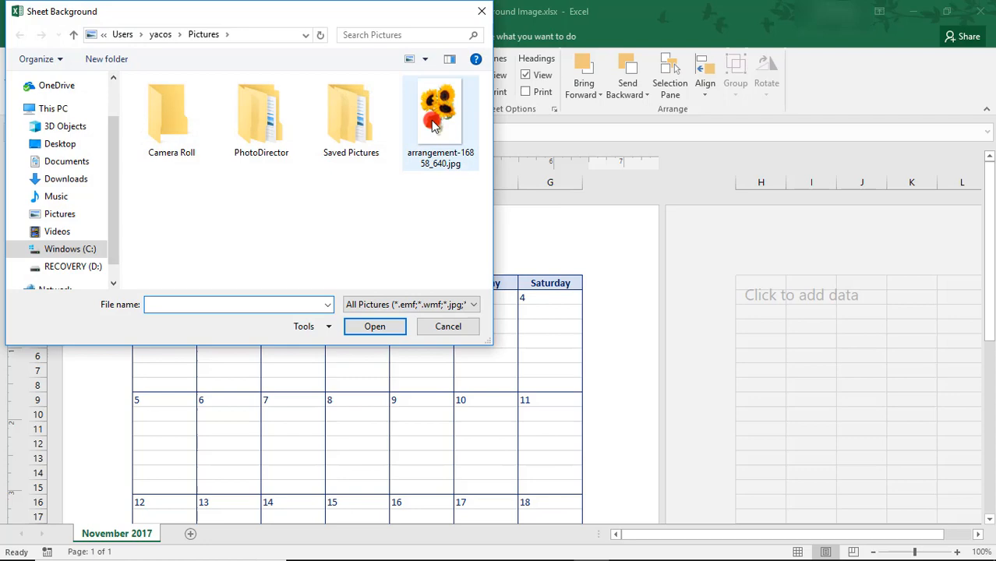
click(374, 327)
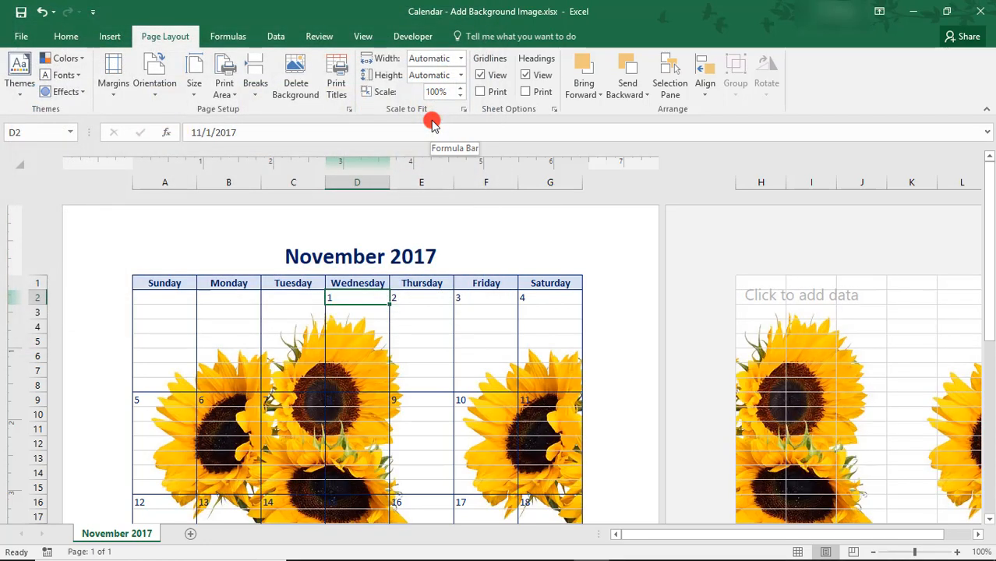
mouse_move(341, 122)
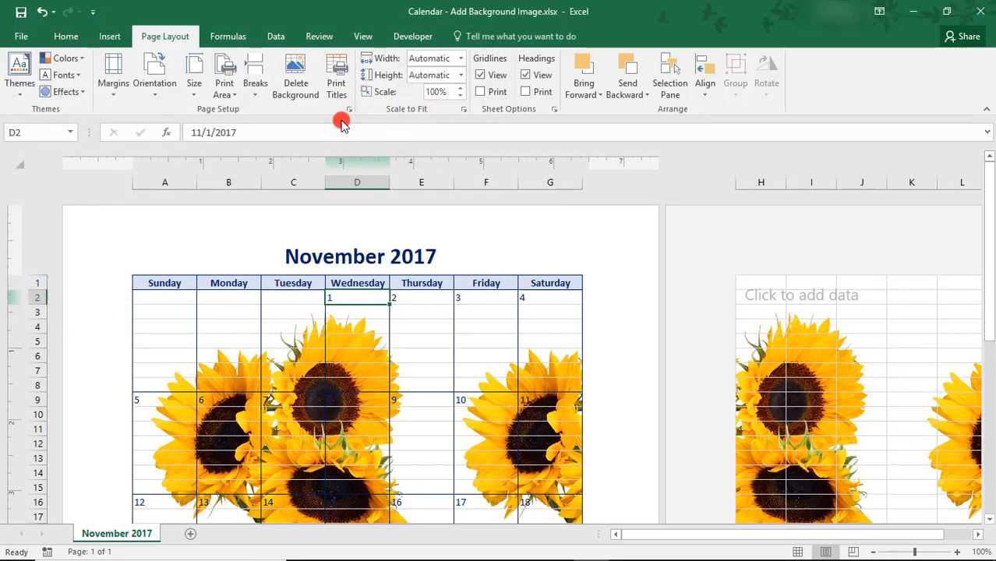
Step: Check the print preview via Page Setup, seeing the background omitted, and return to the sheet
click(349, 109)
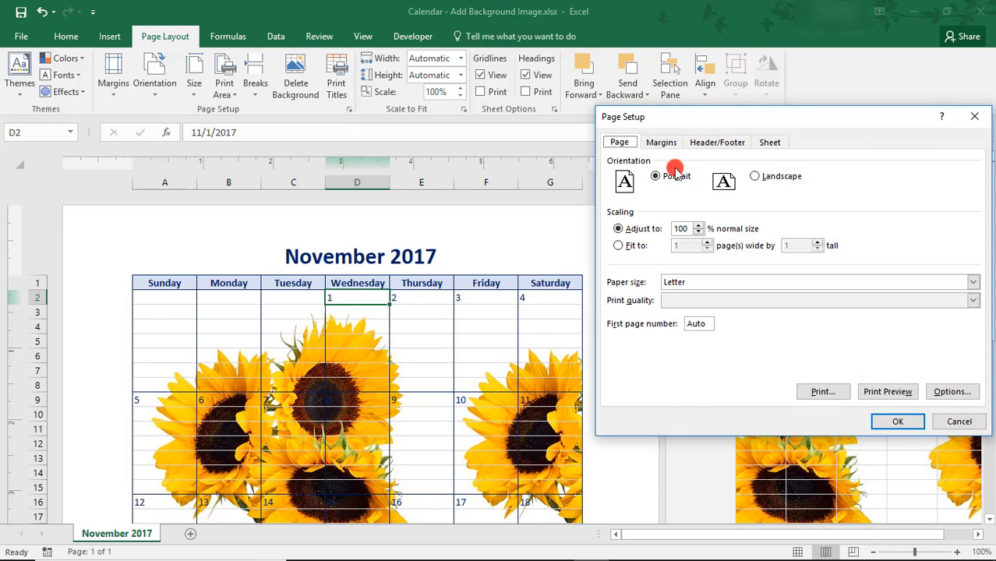
click(888, 391)
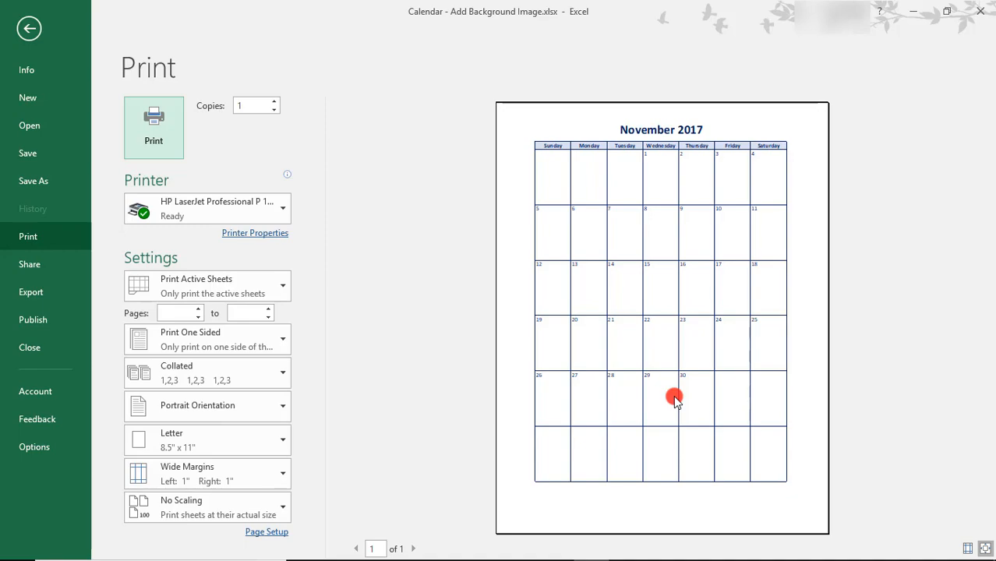
click(28, 29)
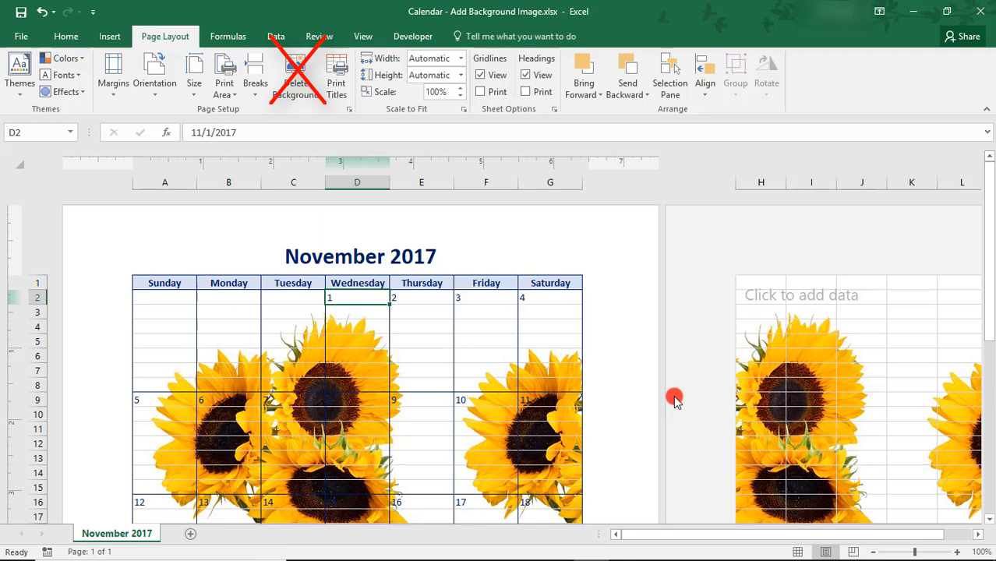
Step: Delete the sheet background, stay in Page Layout view and open the centre header box for editing
click(295, 75)
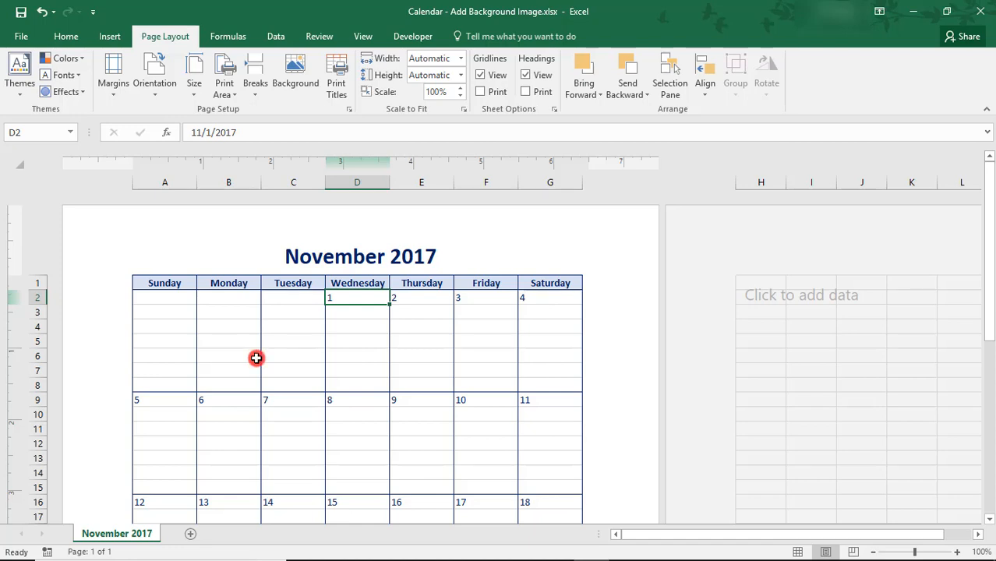
click(362, 36)
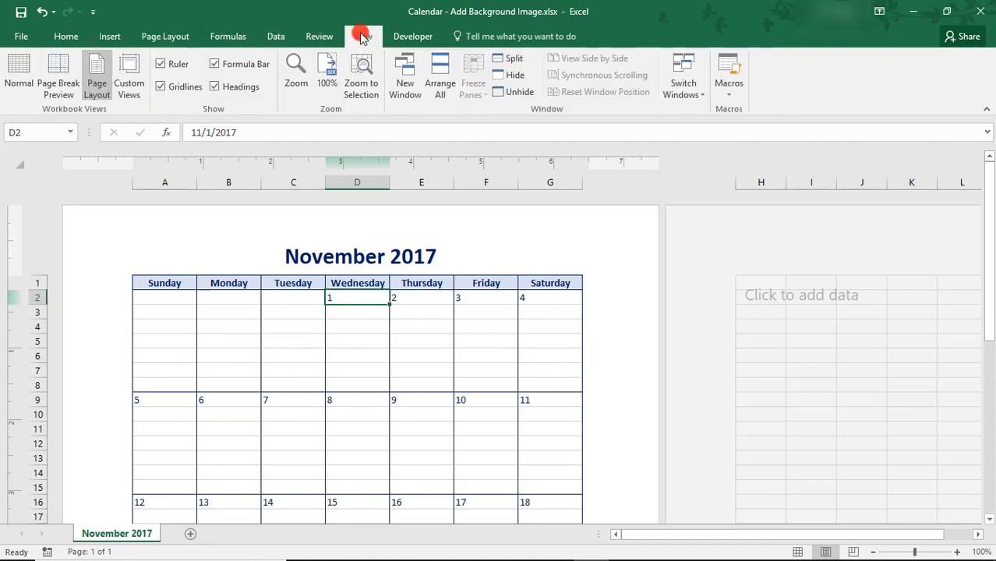
click(164, 36)
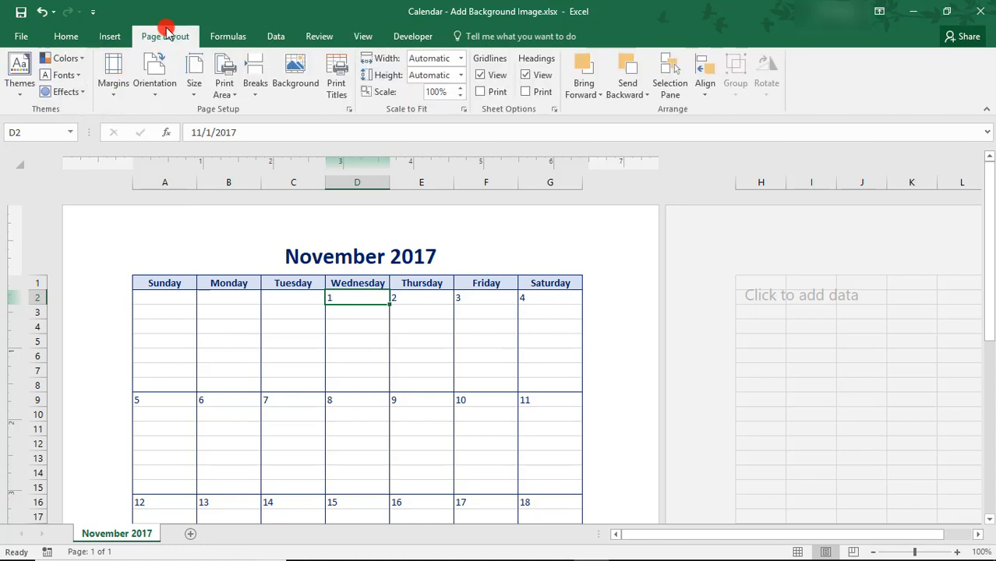
mouse_move(293, 202)
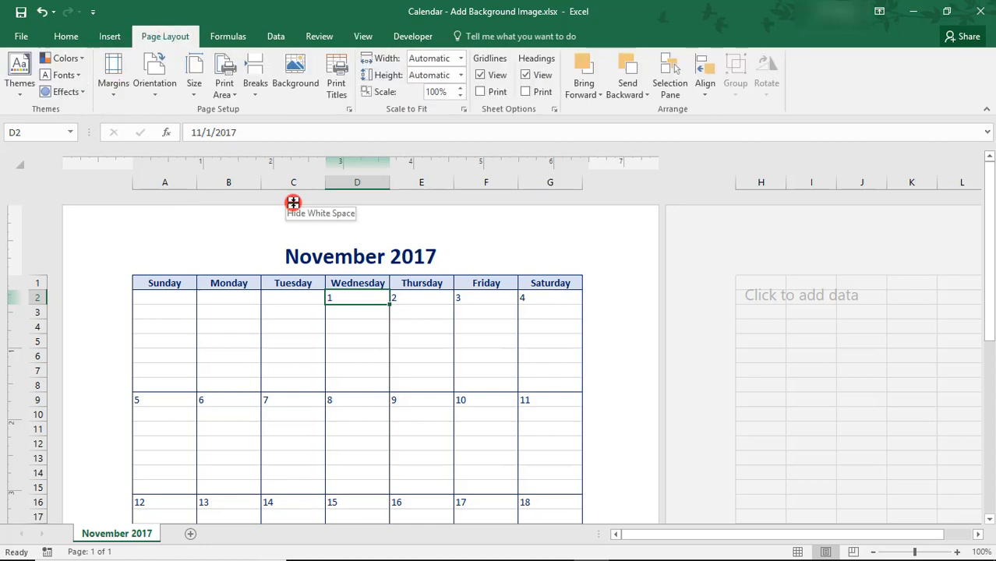
click(356, 257)
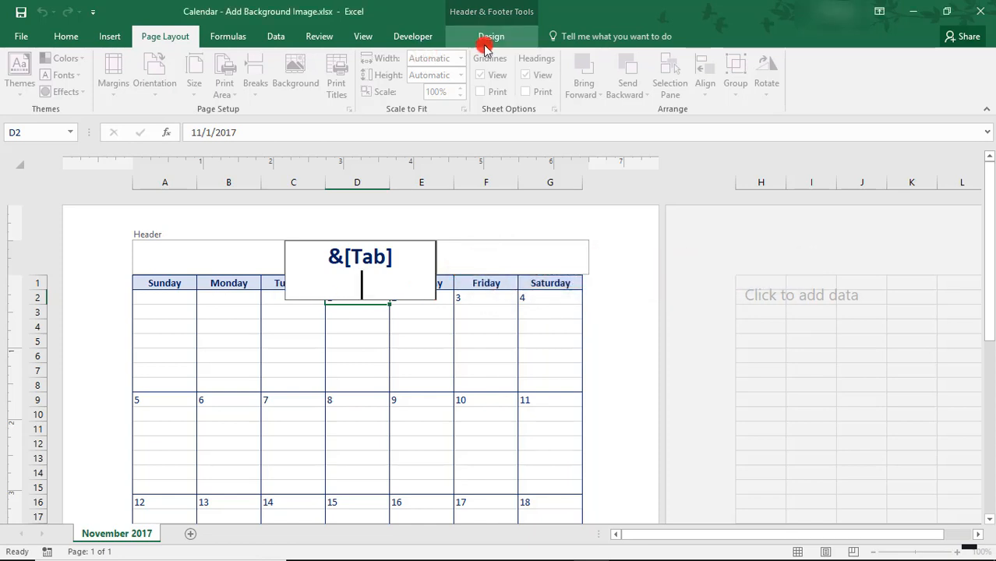
Step: Insert the sunflower image from file into the centre header and return to the cells
click(491, 36)
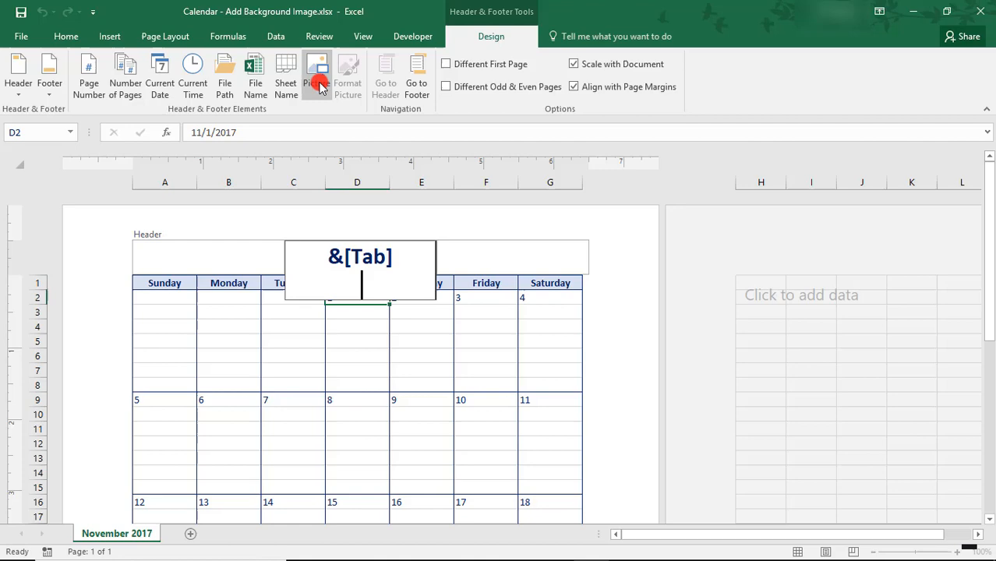
click(314, 68)
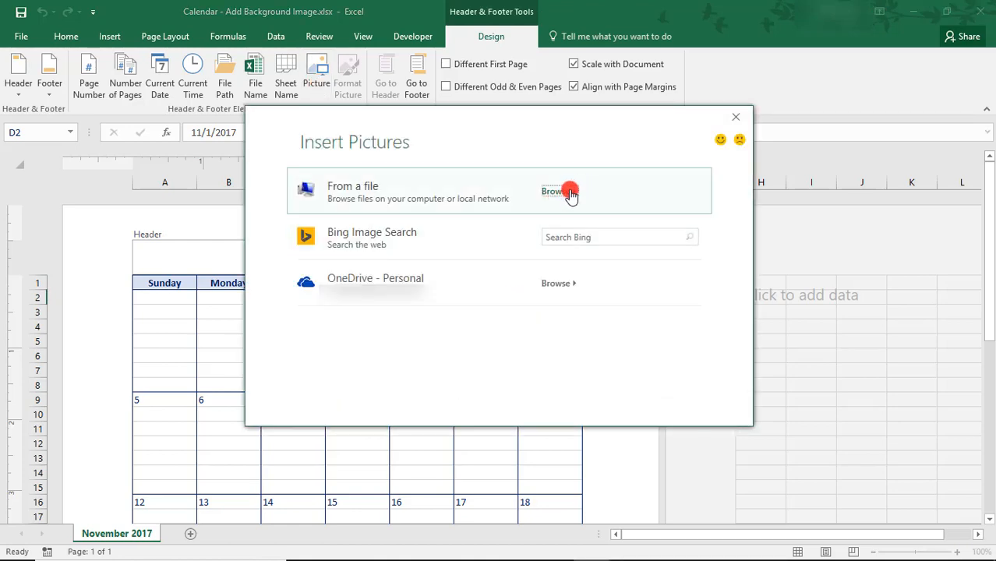
click(570, 190)
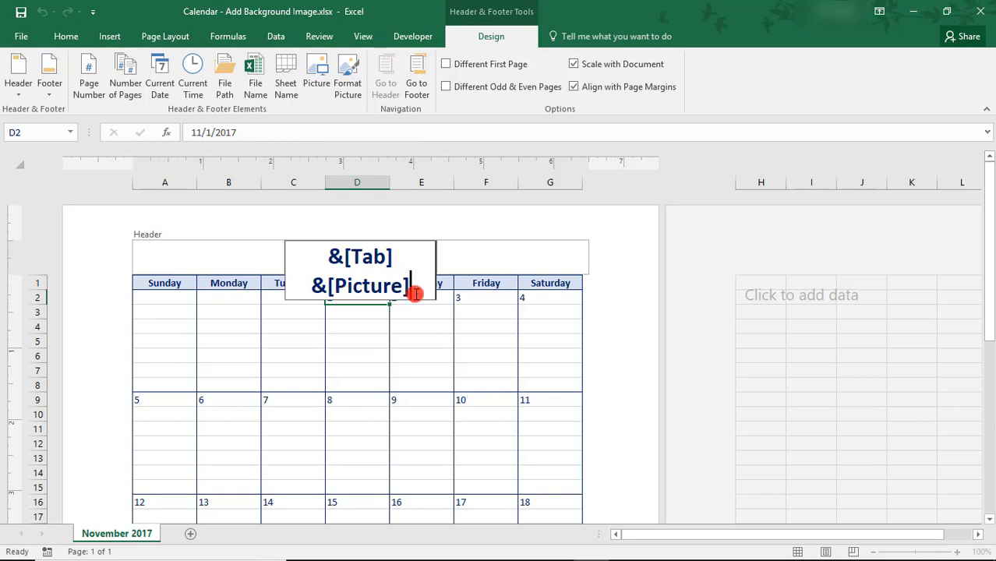
mouse_move(305, 326)
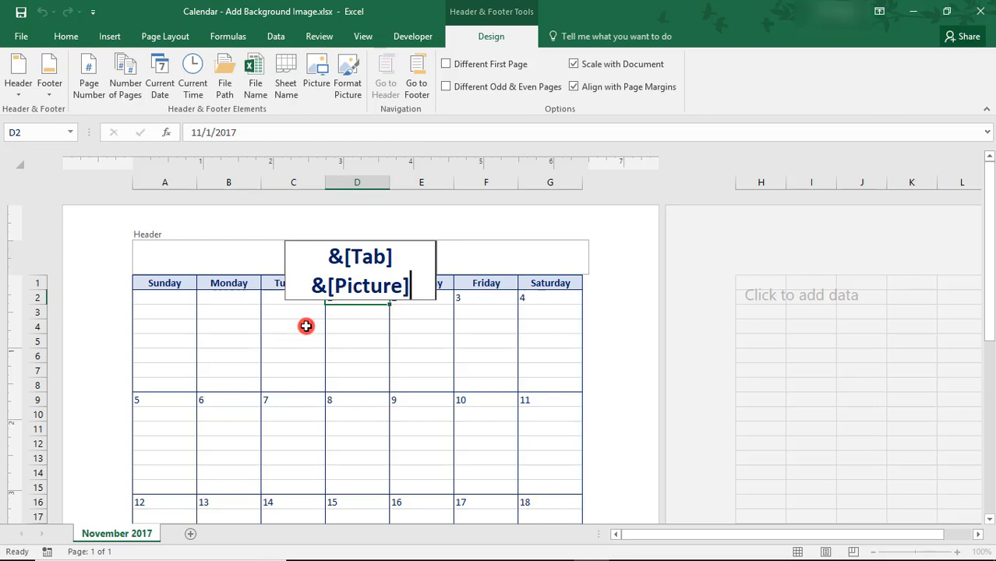
click(305, 325)
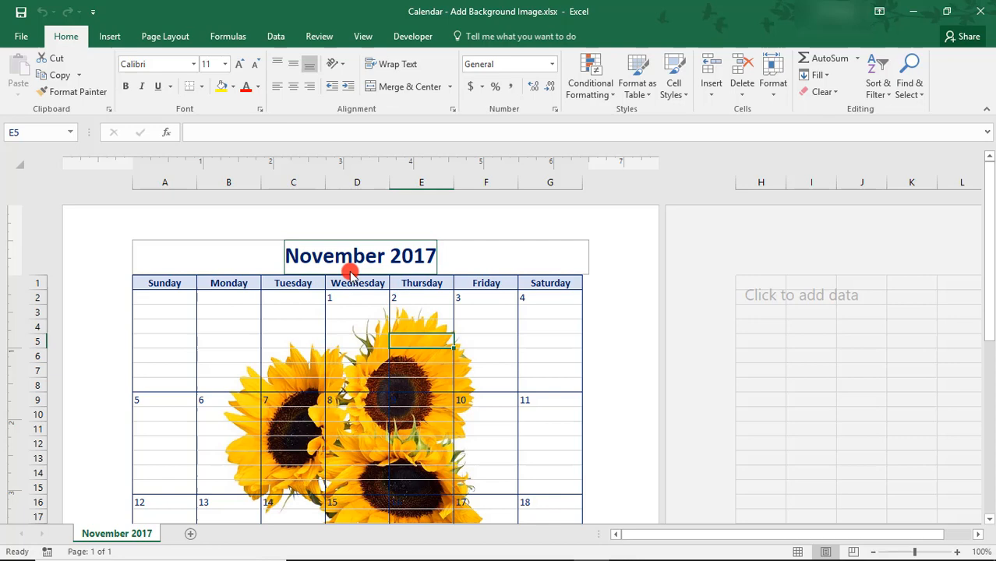
Step: Reopen the centre header and bring up Format Picture on its Picture settings
click(352, 256)
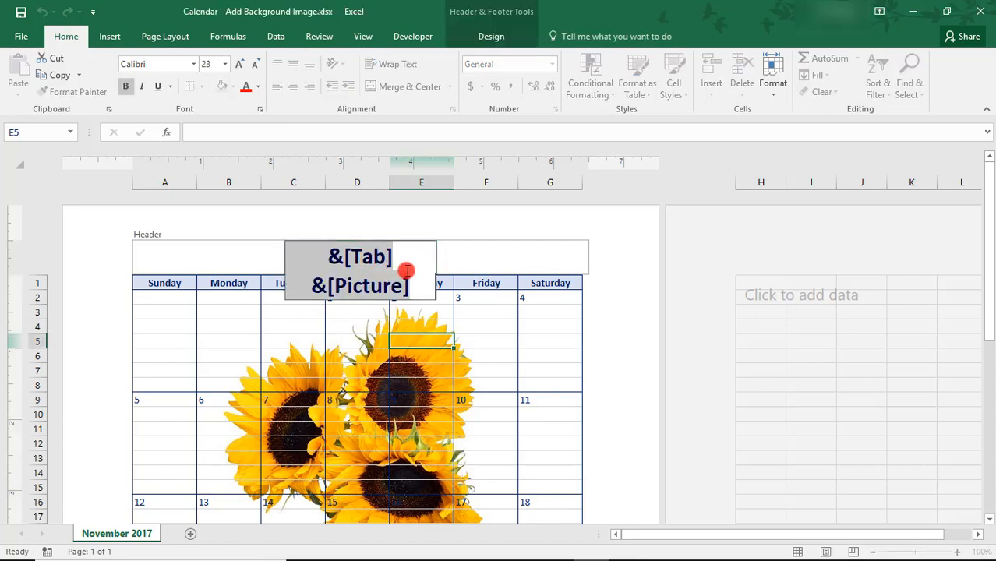
click(491, 36)
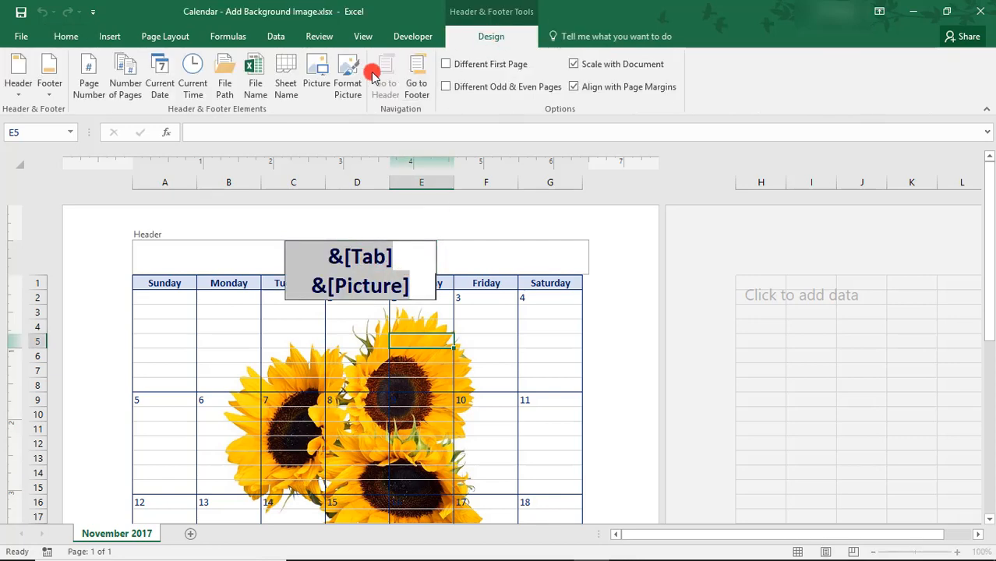
click(347, 75)
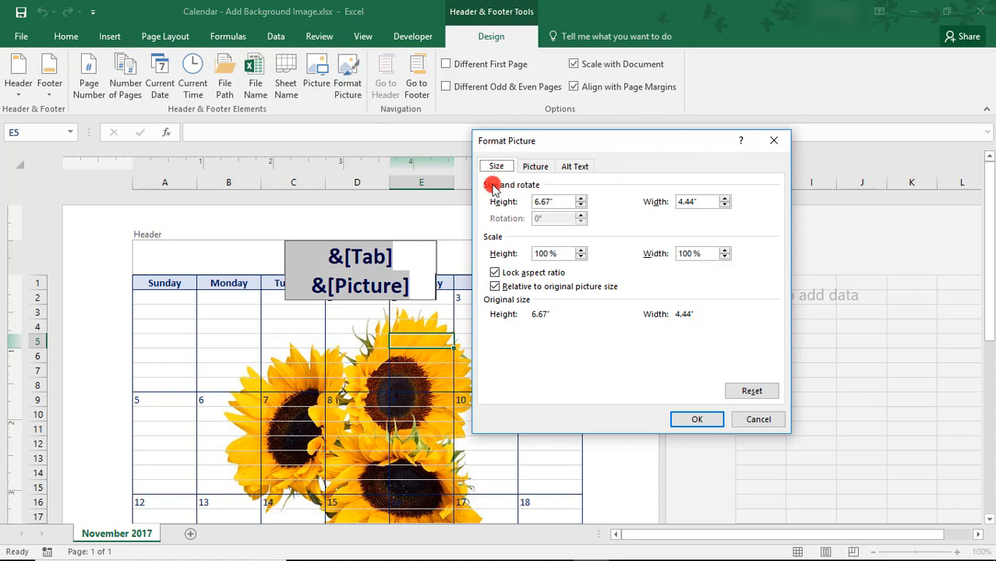
click(534, 166)
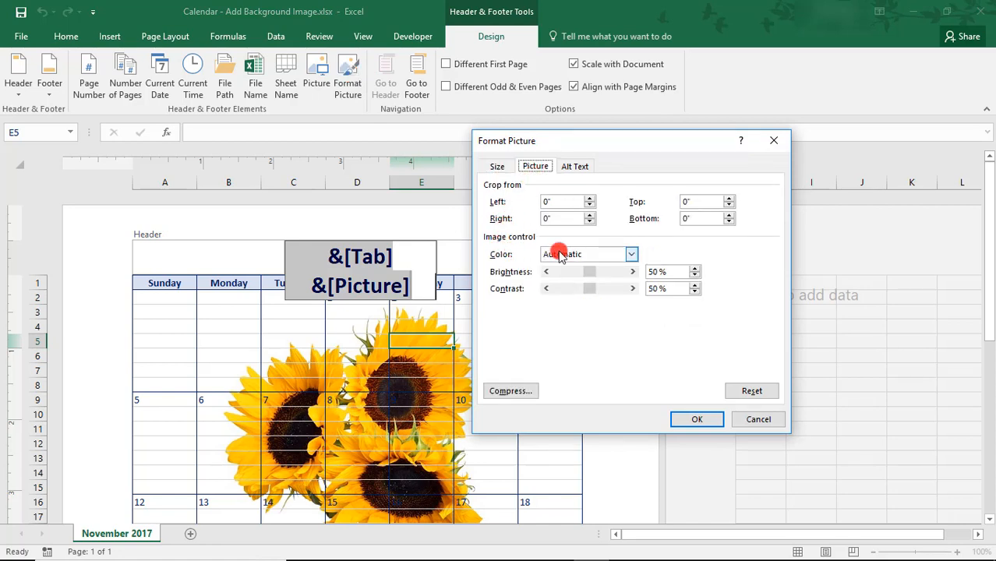
Step: Set the header picture's Color to Washout, confirm and return to the sheet
click(630, 254)
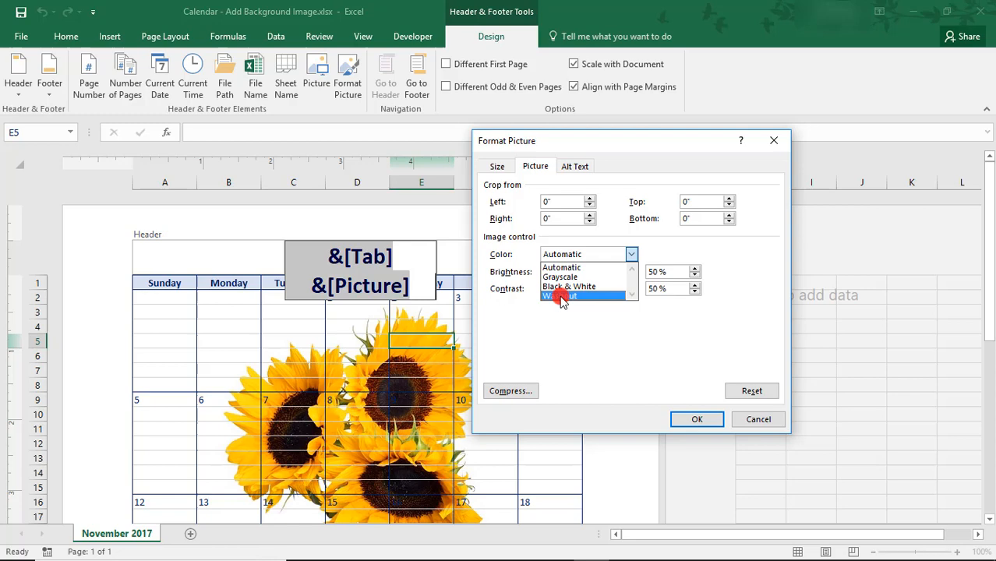
click(567, 296)
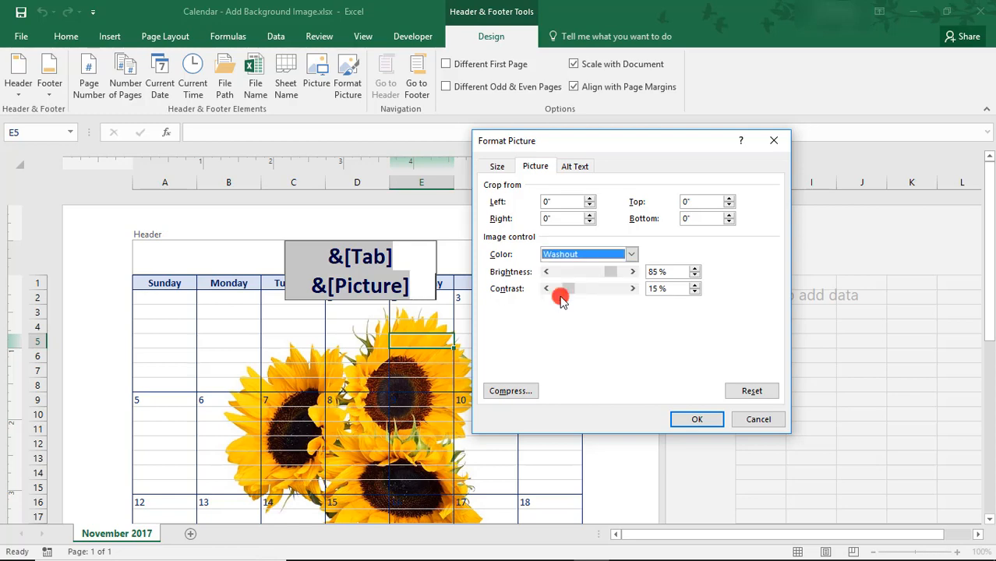
click(695, 418)
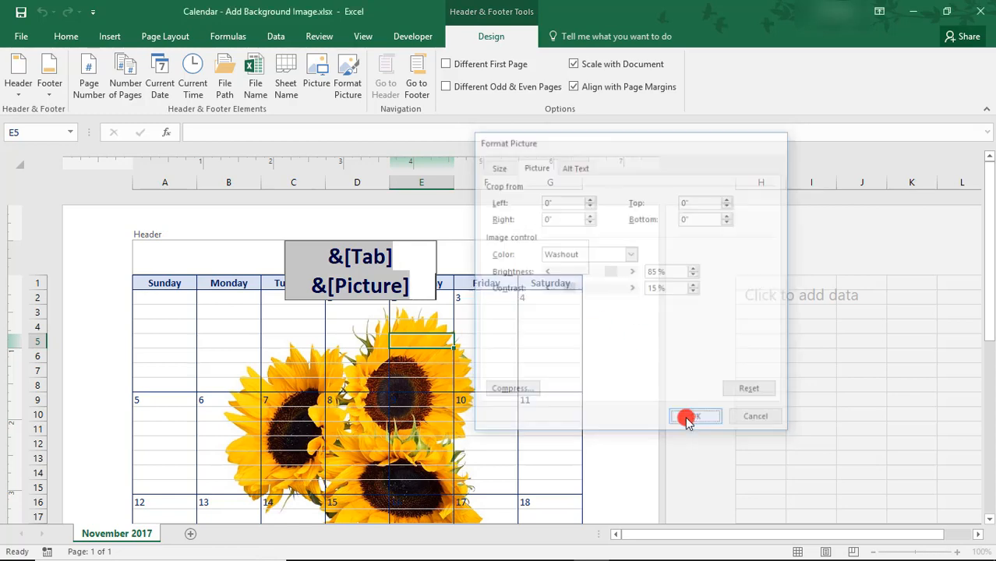
click(695, 416)
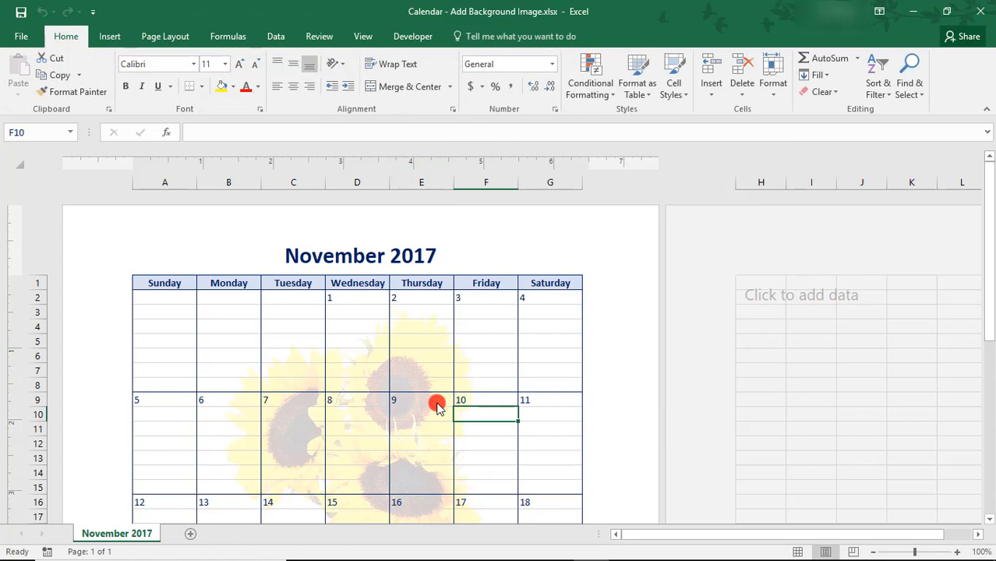
mouse_move(286, 355)
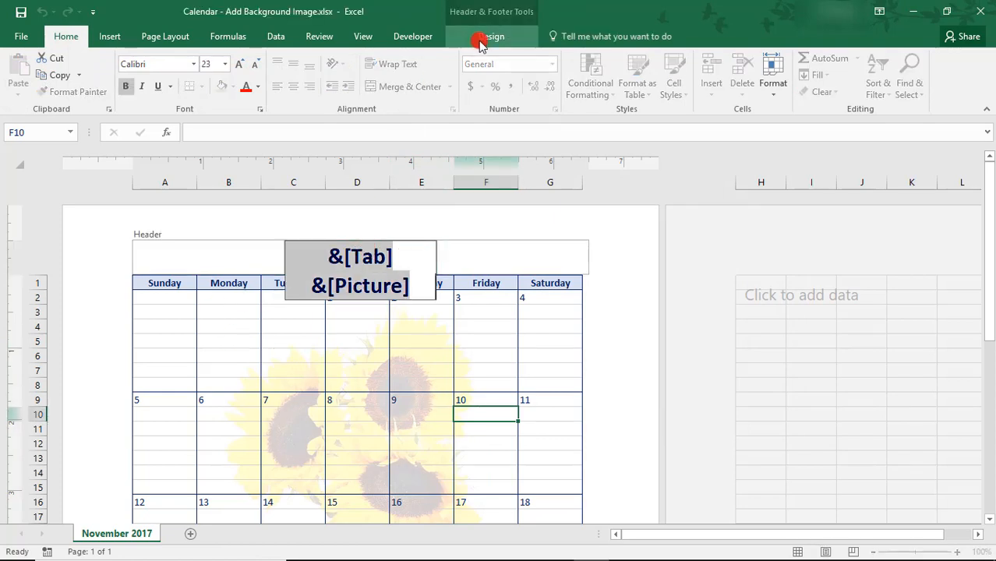
click(347, 70)
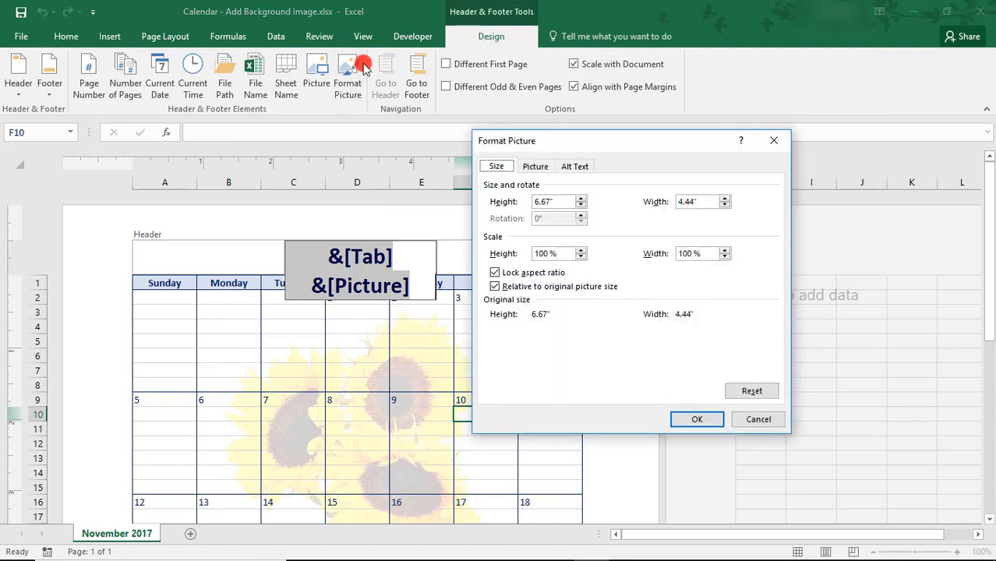
click(536, 166)
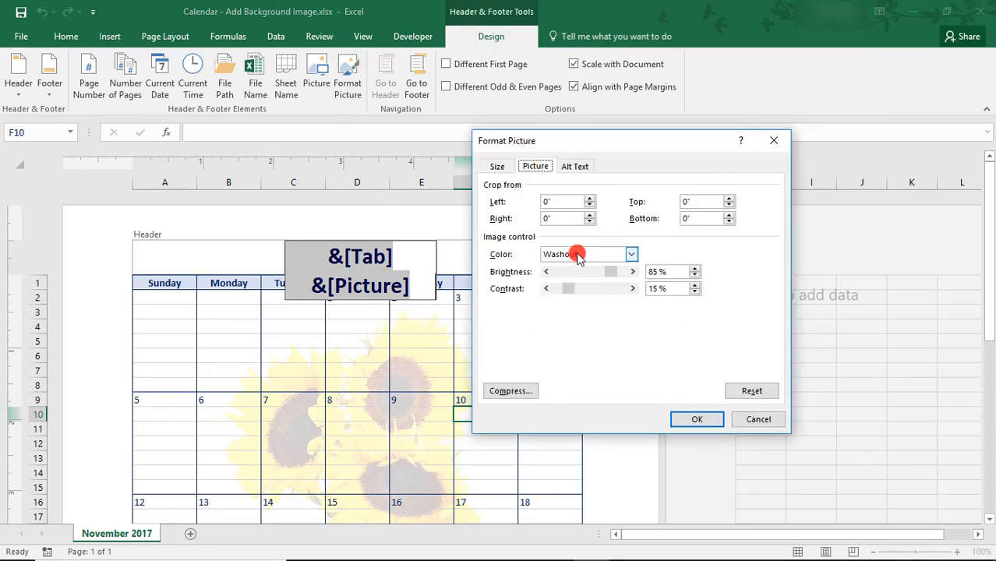
click(629, 254)
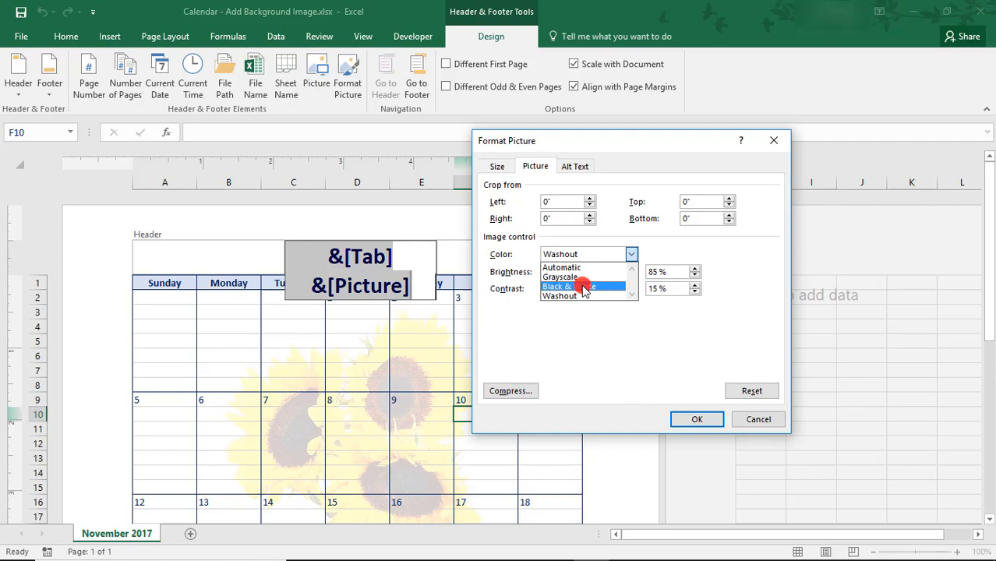
click(583, 287)
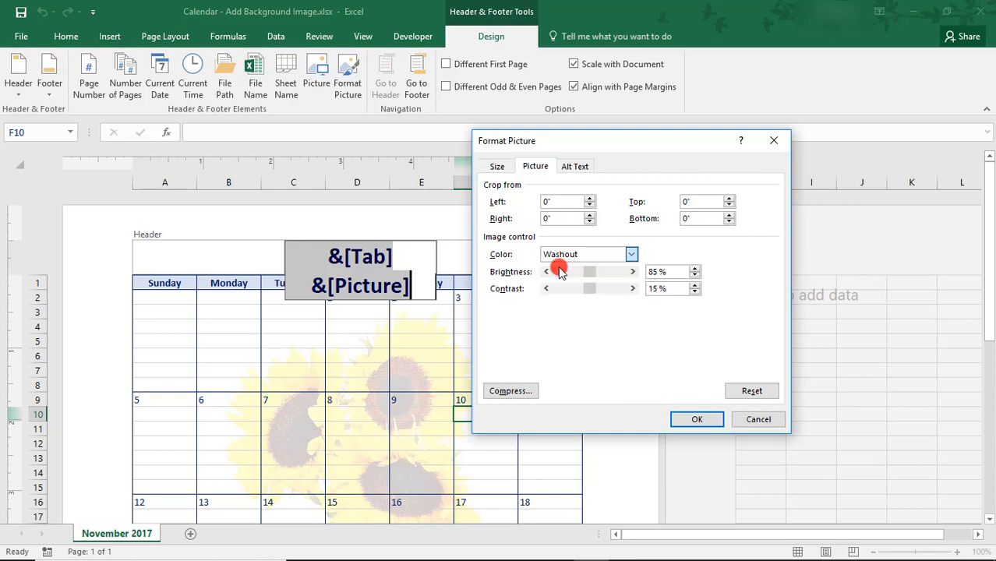
click(751, 390)
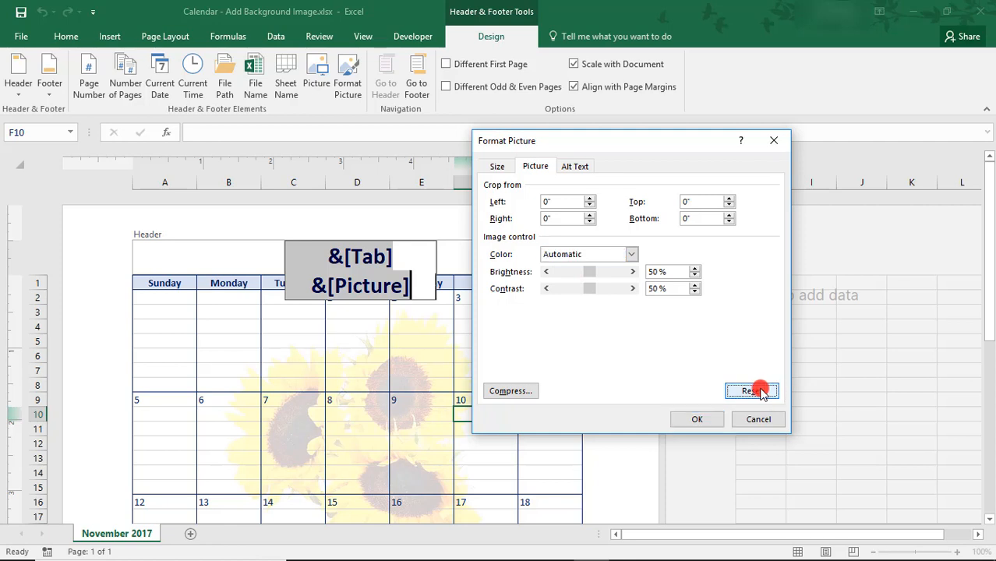
click(751, 390)
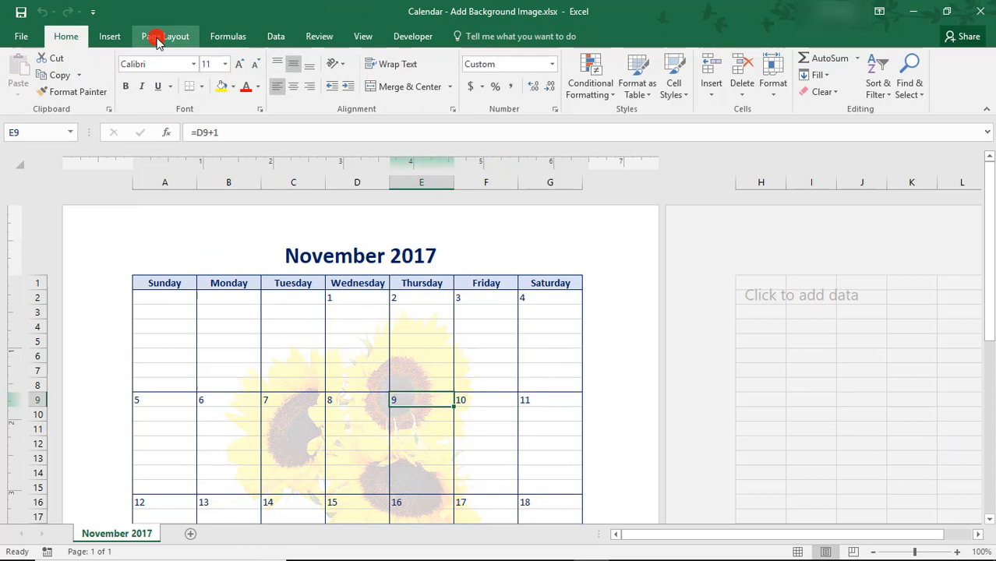
Step: Hide the worksheet gridlines from view on the Page Layout tab
click(162, 35)
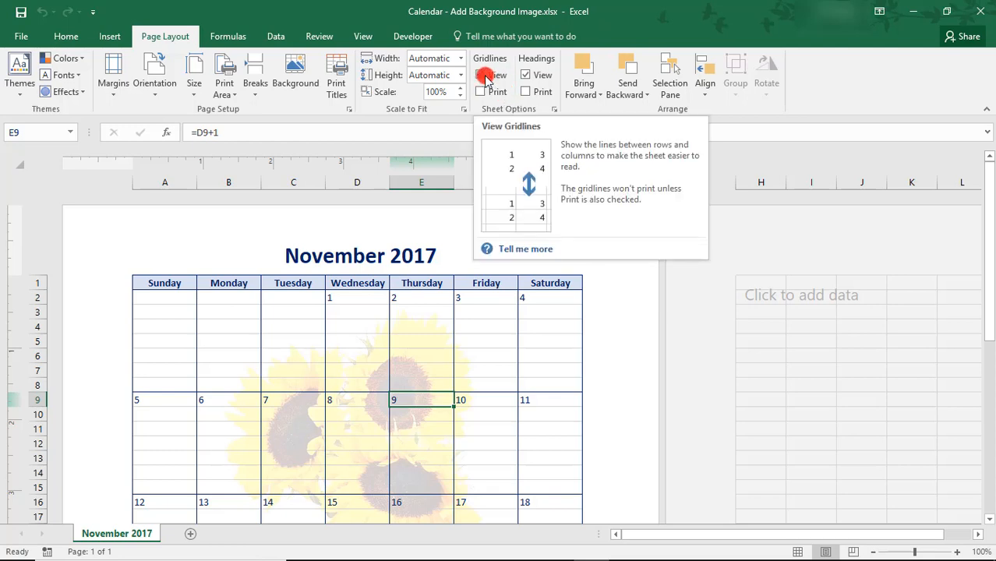
click(476, 75)
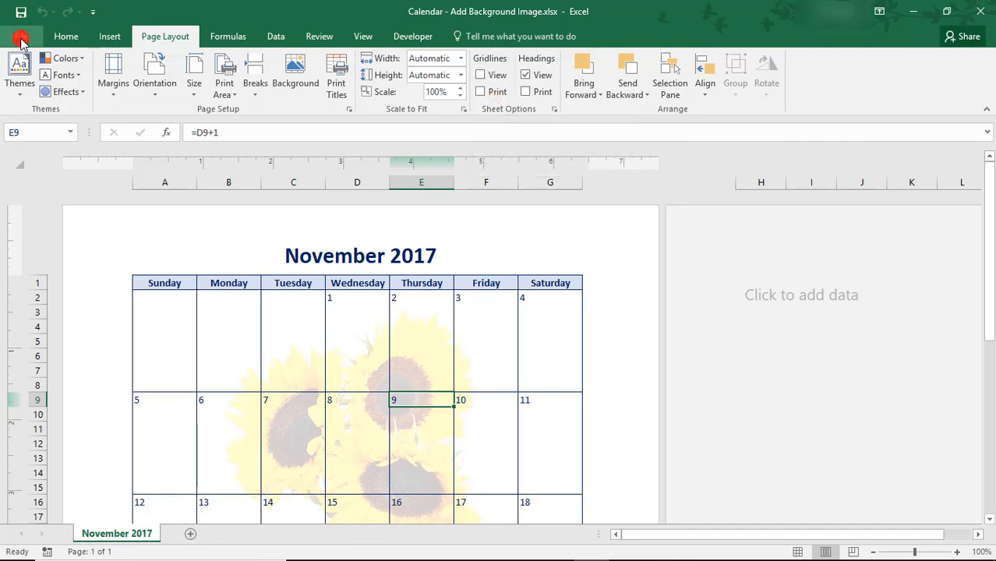
click(19, 35)
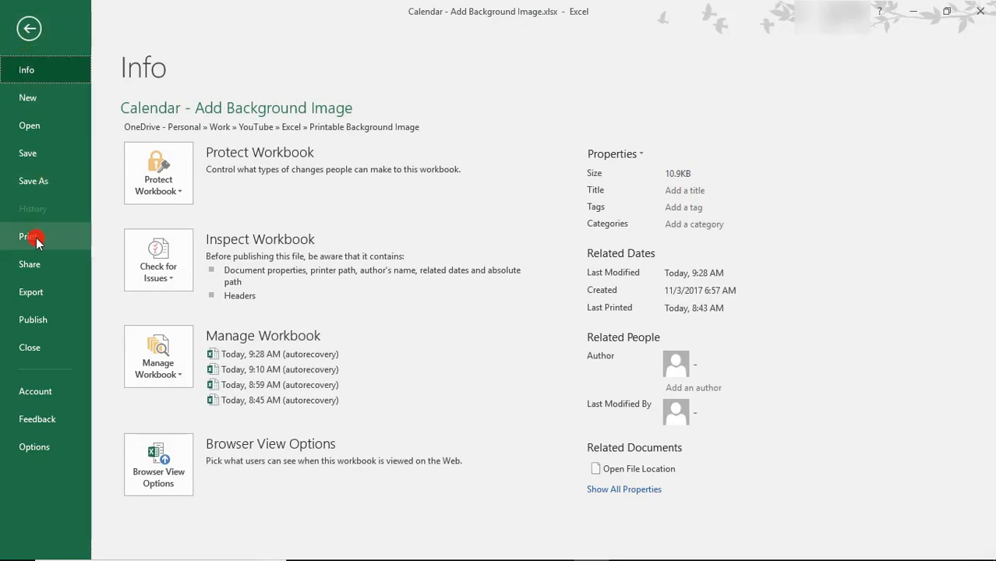
click(28, 237)
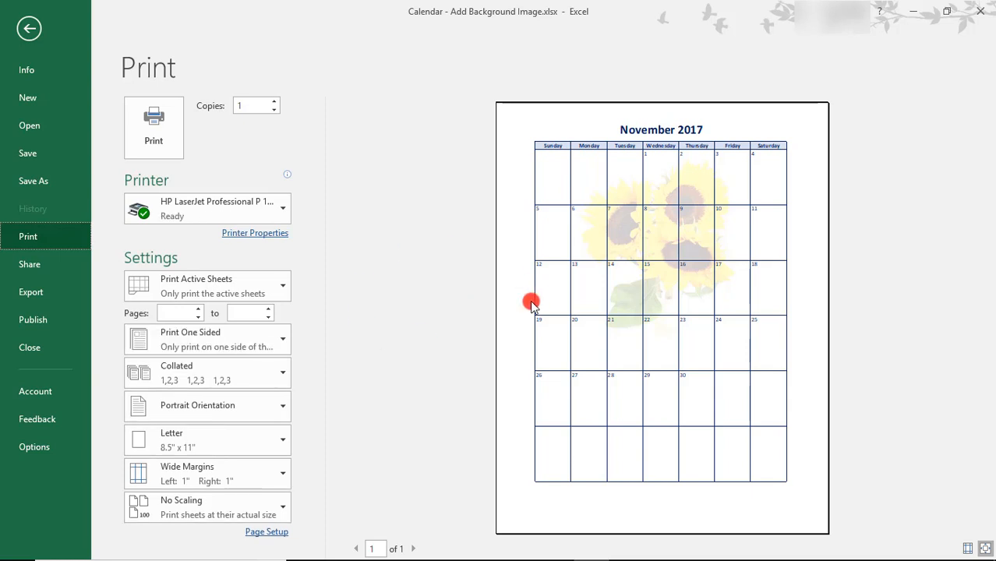
mouse_move(515, 414)
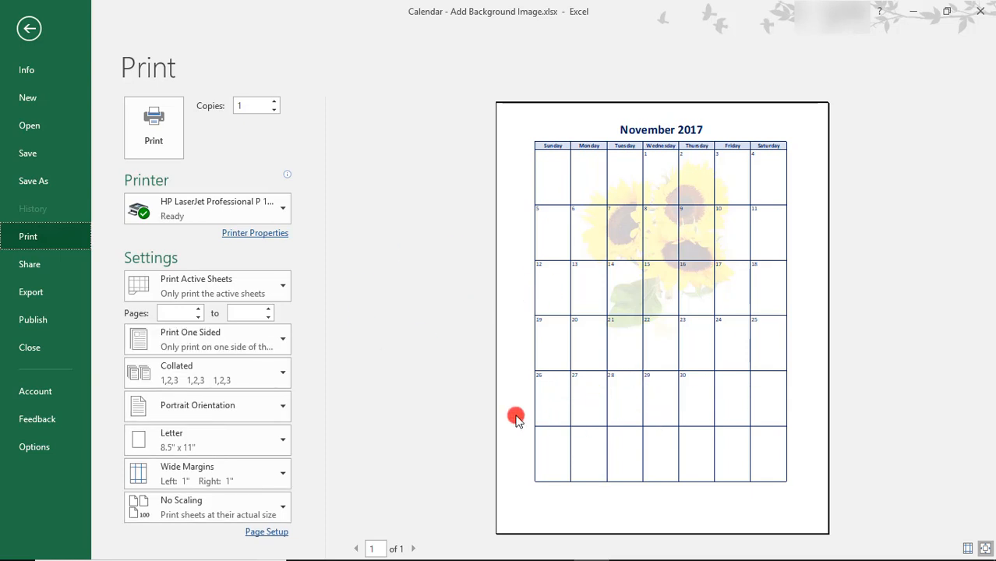
mouse_move(968, 458)
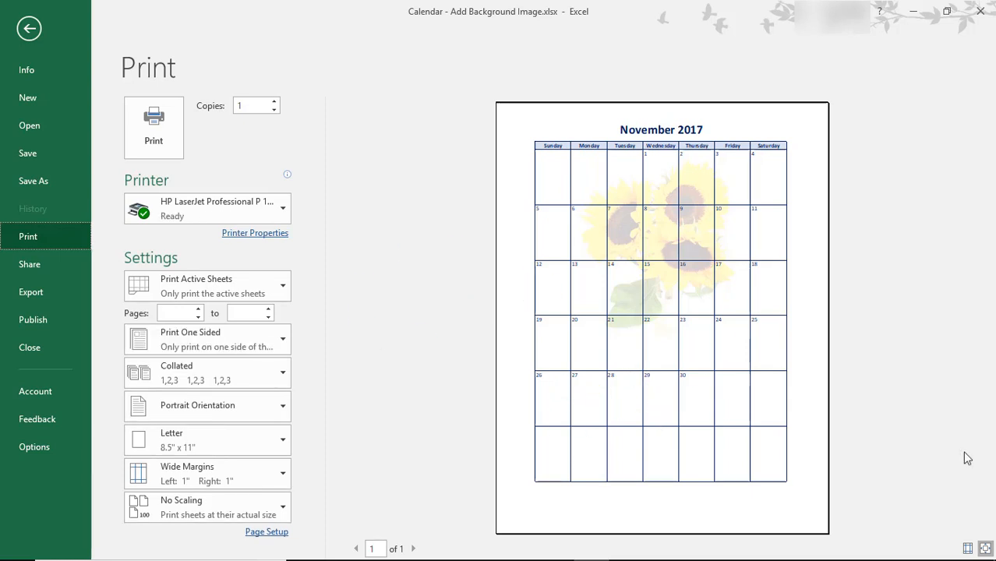
click(34, 28)
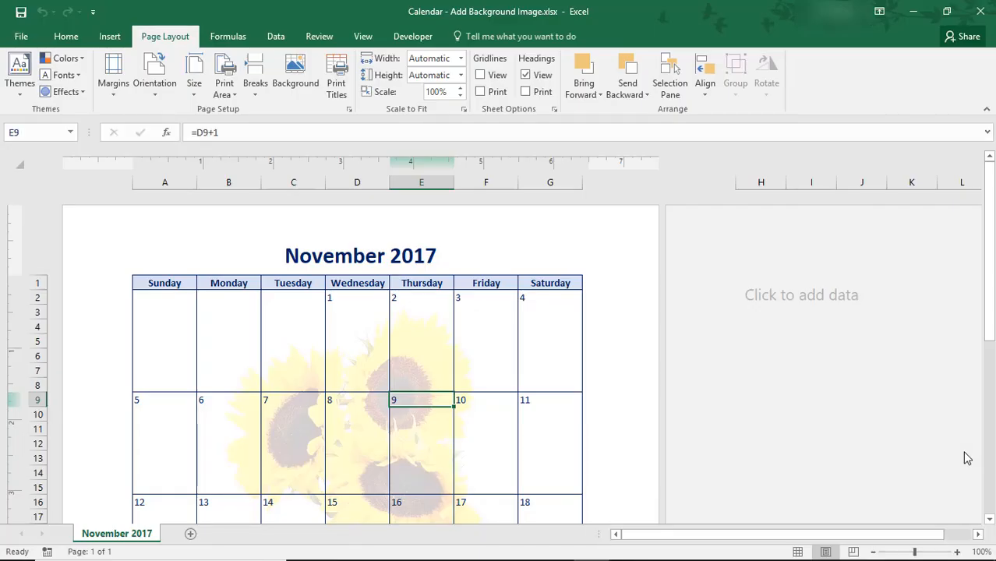